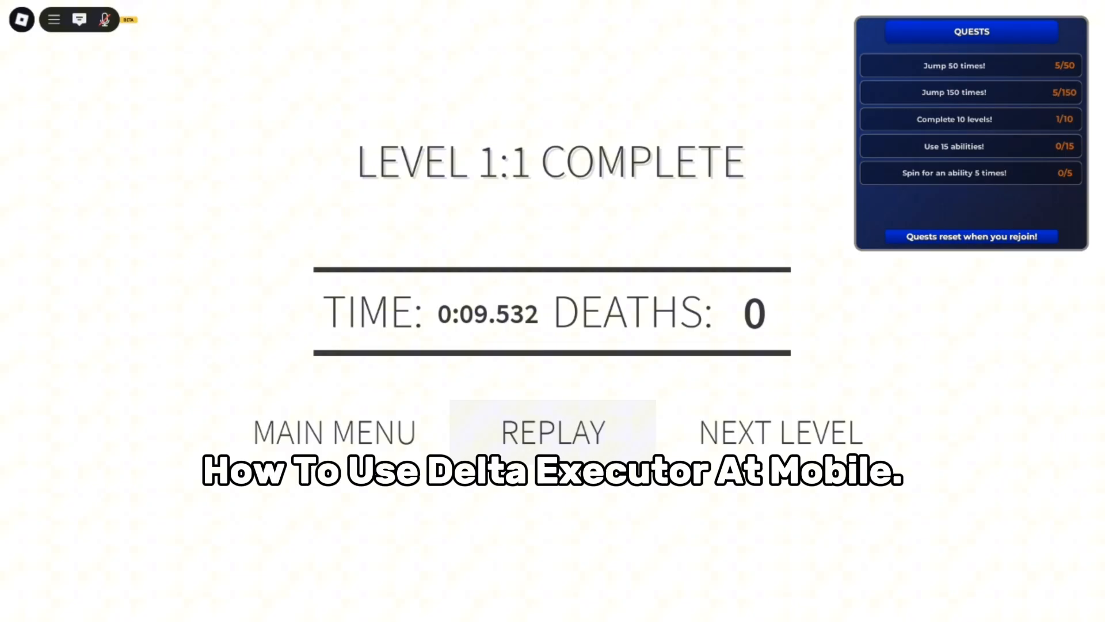
Step: Scroll the deltaexploits.gg homepage and request the Delta download for Android
{"action": "left_click", "coordinate": [553, 432]}
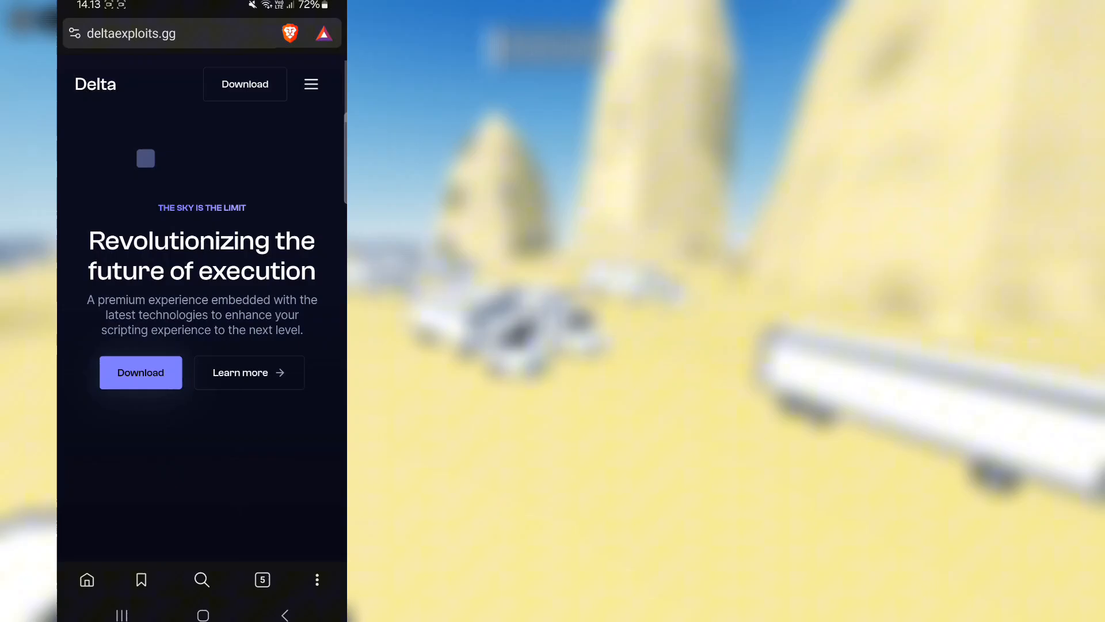
{"action": "scroll", "scroll_direction": "down", "scroll_amount": 3}
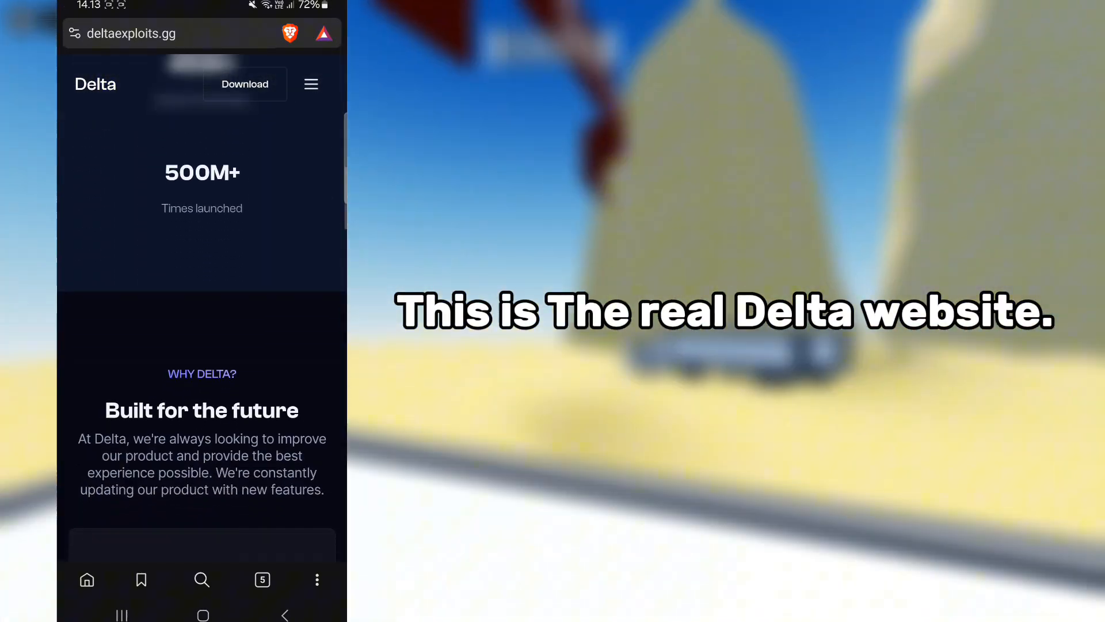
{"action": "scroll", "scroll_direction": "down", "scroll_amount": 3}
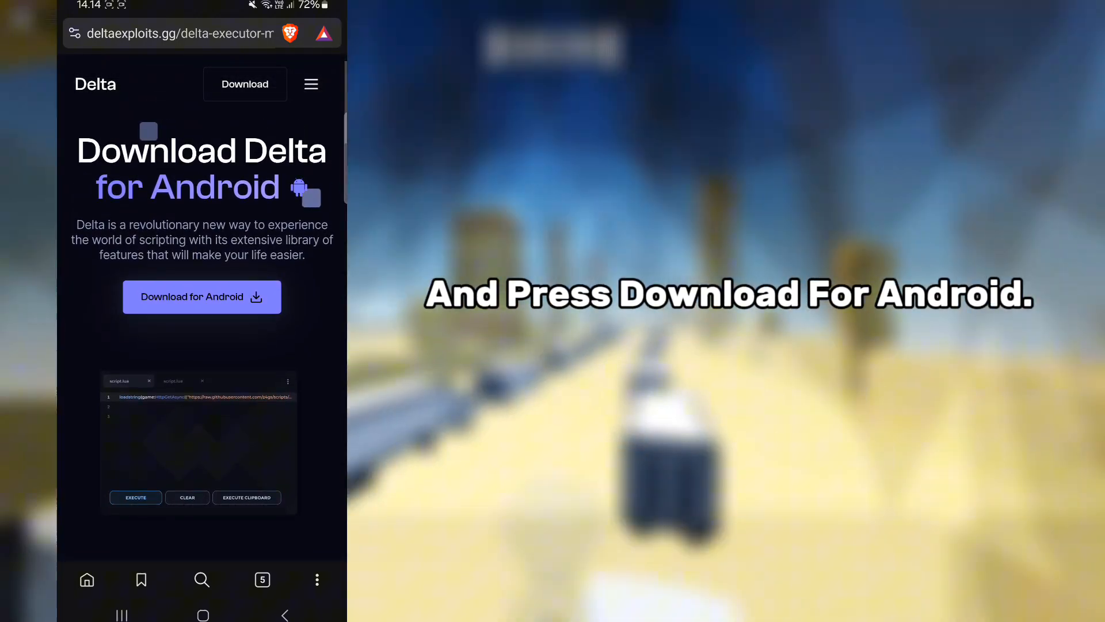
{"action": "left_click", "coordinate": [202, 296]}
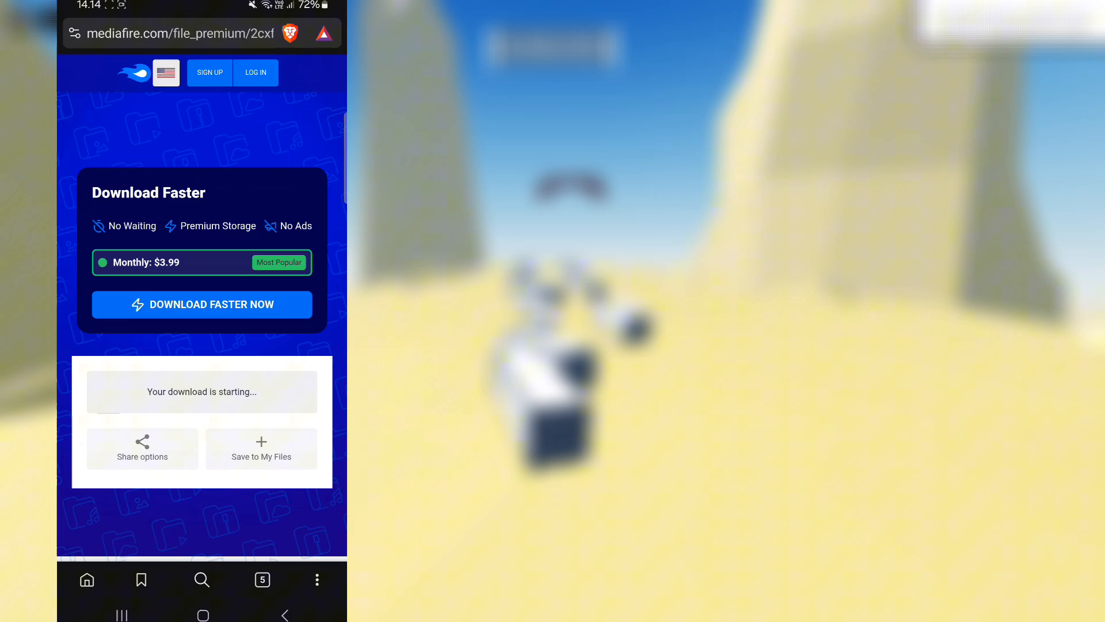
Step: Open Brave's downloads list to see the ~193 MB Delta APK
{"action": "left_click", "coordinate": [317, 579]}
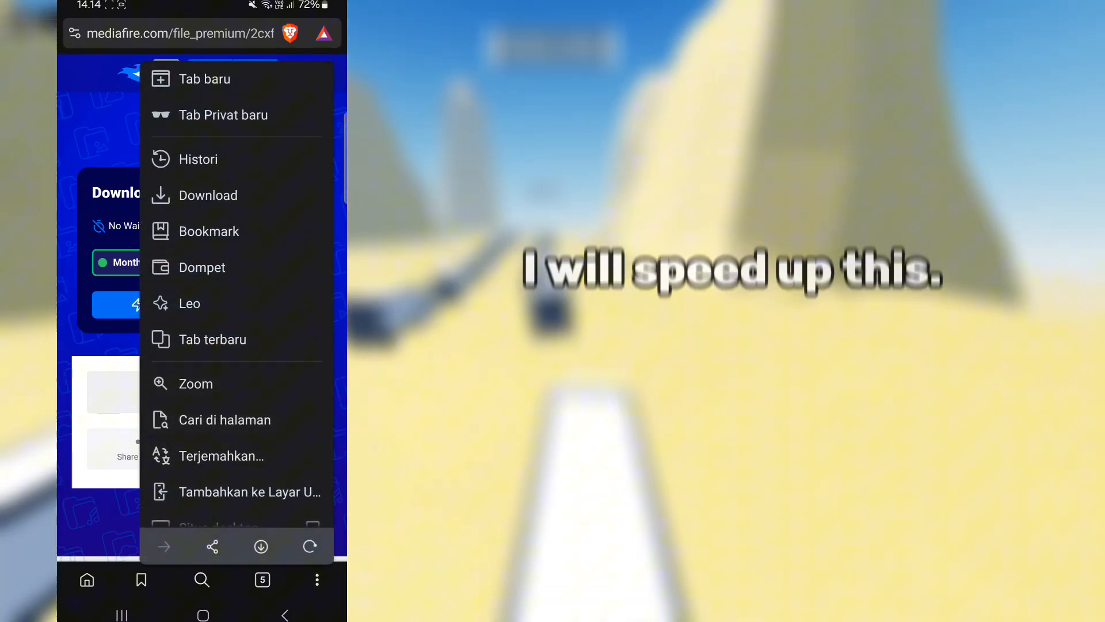
{"action": "left_click", "coordinate": [208, 195]}
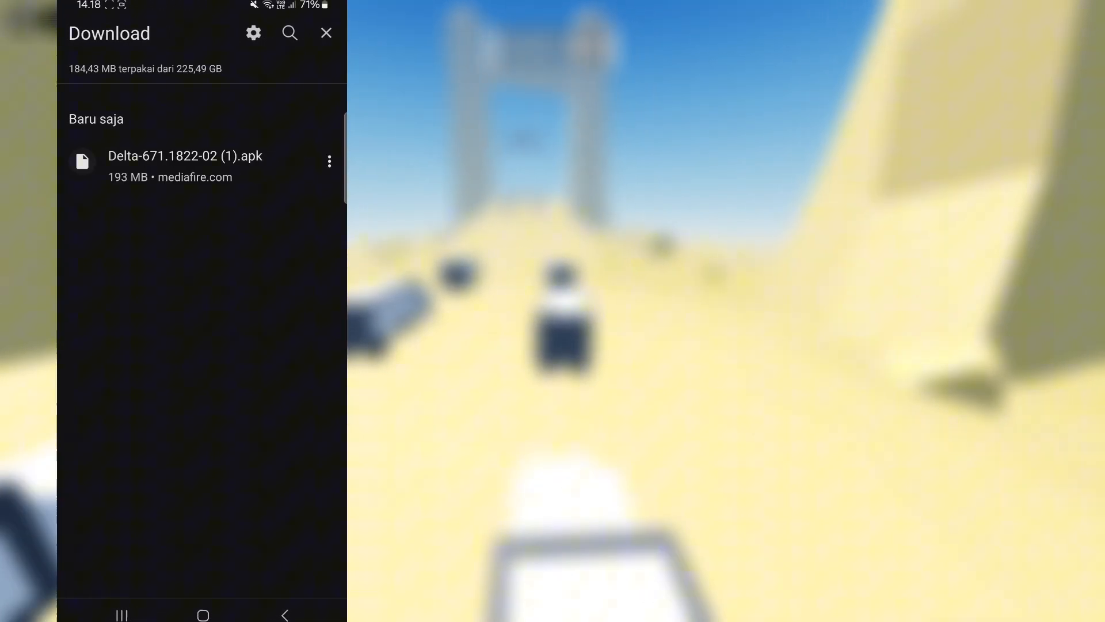
Step: Install the downloaded Delta APK, which appears as the Roblox app
{"action": "left_click", "coordinate": [185, 161]}
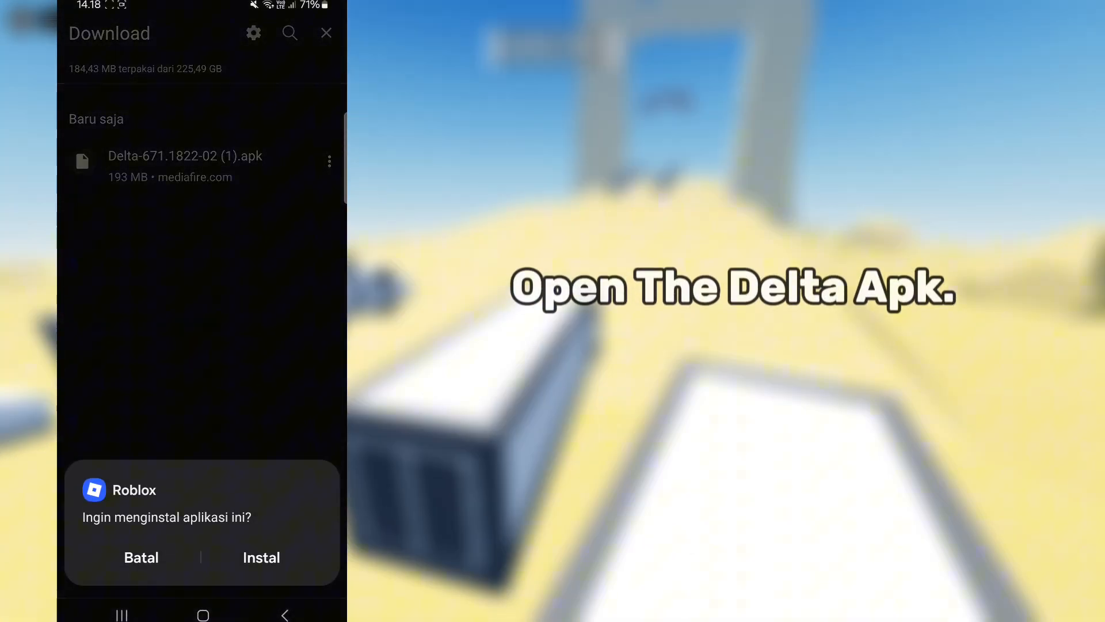
{"action": "left_click", "coordinate": [260, 557]}
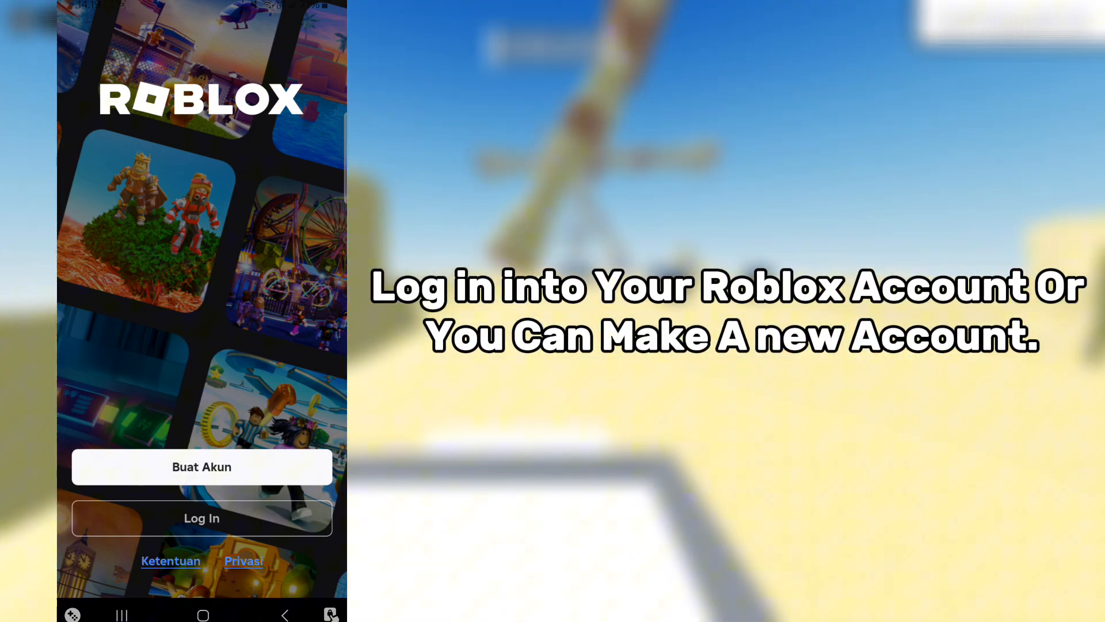
Step: Start a new Roblox account with Buat Akun and scroll the Tanggal lahir picker
{"action": "left_click", "coordinate": [201, 467]}
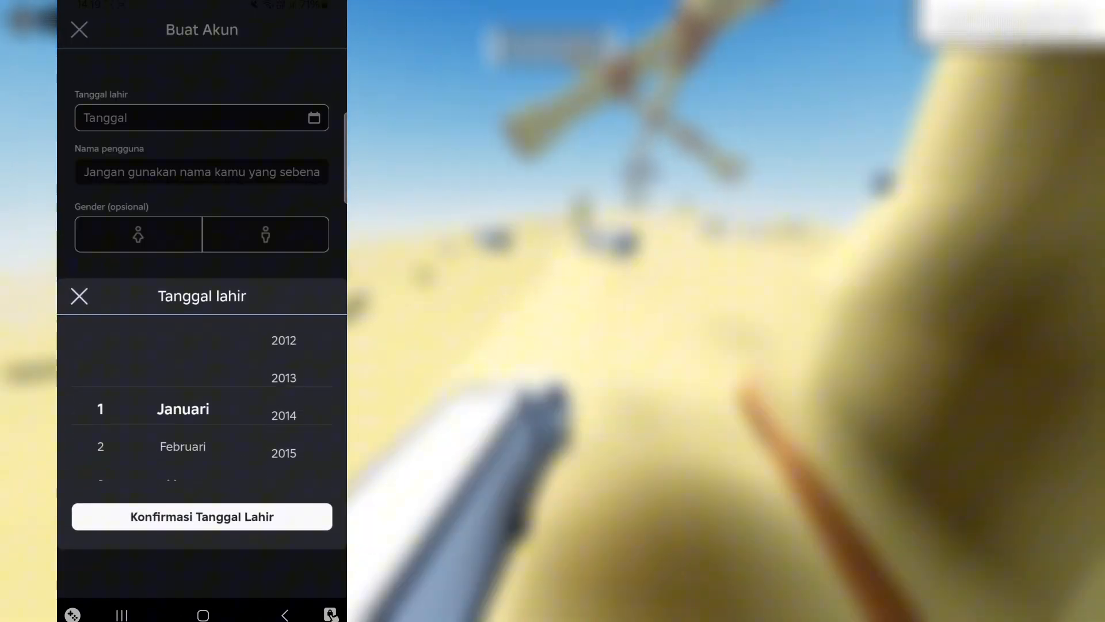
{"action": "scroll", "scroll_direction": "down", "scroll_amount": 3}
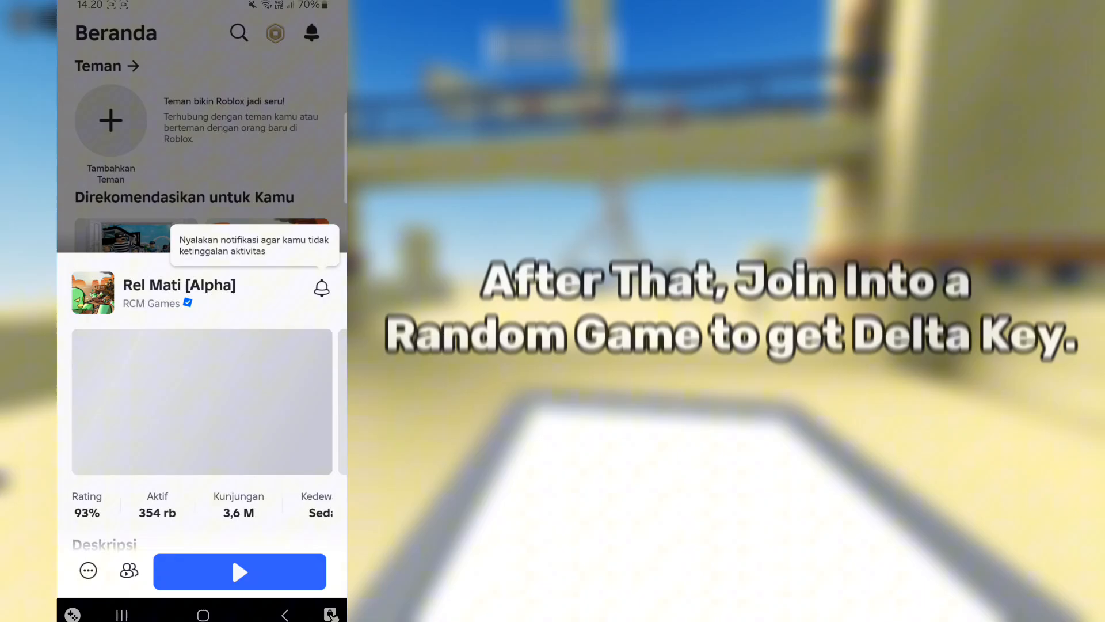
Step: Join the Rel Mati [Alpha] game from its game page
{"action": "left_click", "coordinate": [239, 571]}
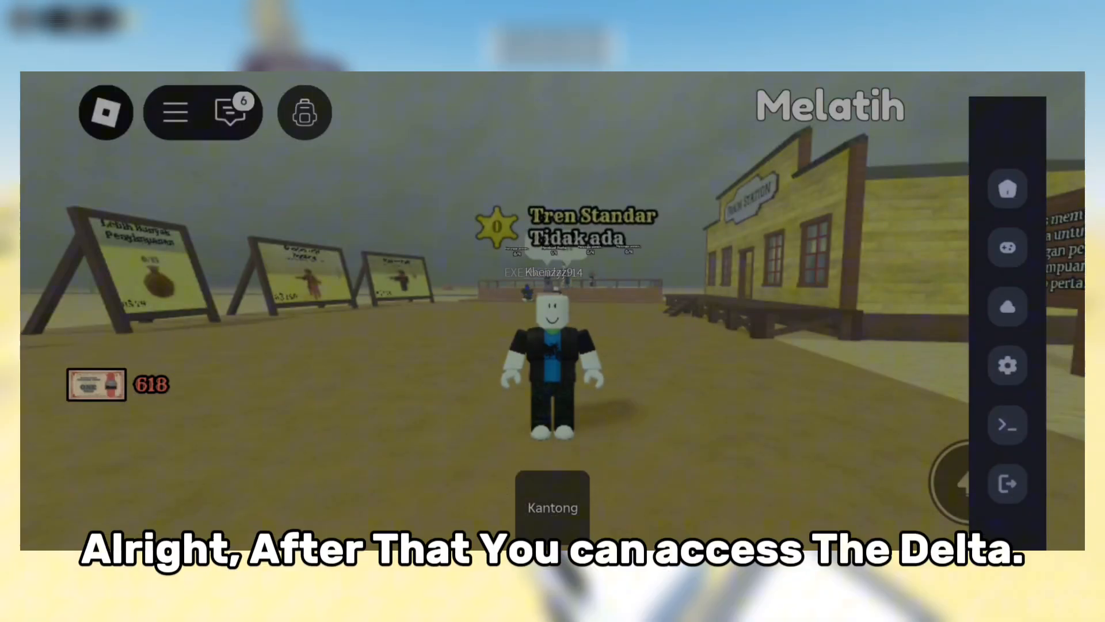
Step: View Delta's saved scripts, new-script form, script editor and online script search, then close them
{"action": "left_click", "coordinate": [1008, 189]}
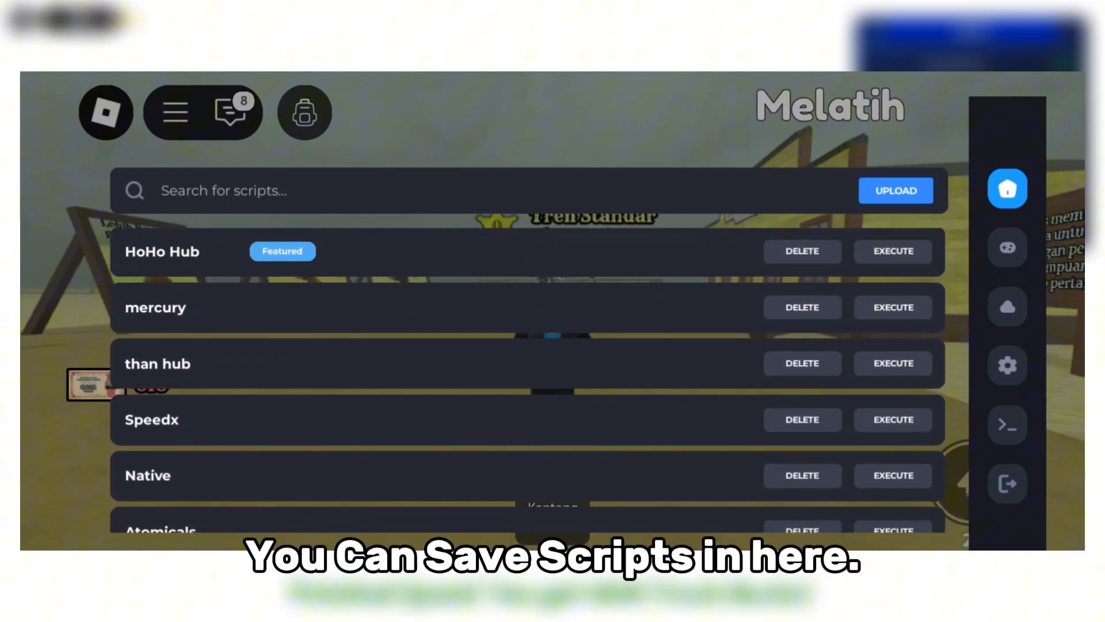
{"action": "left_click", "coordinate": [895, 191]}
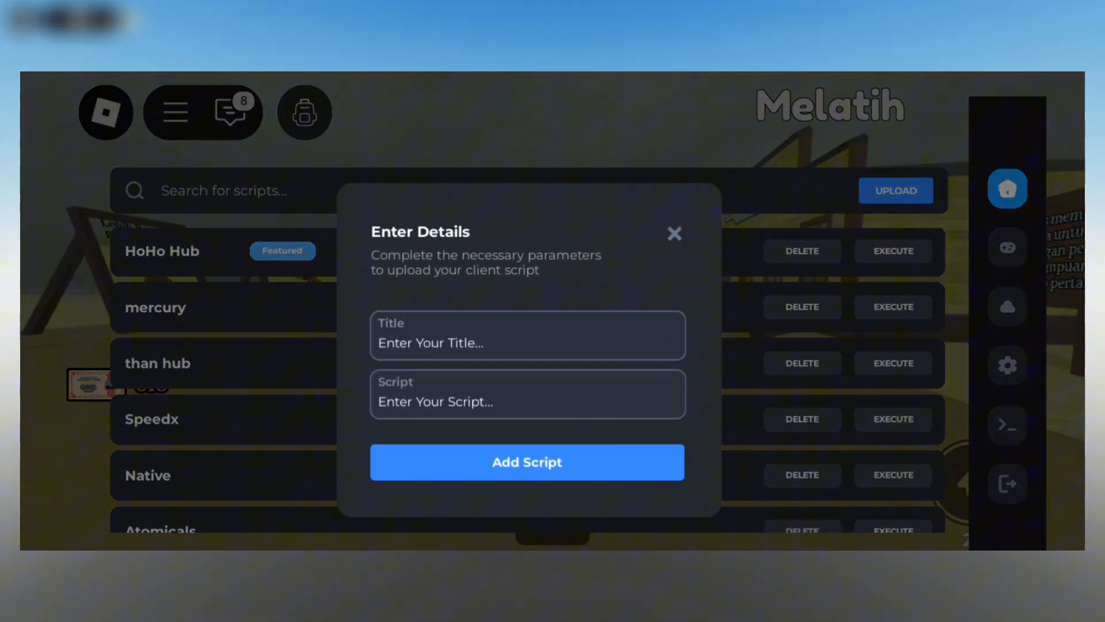
{"action": "left_click", "coordinate": [674, 233]}
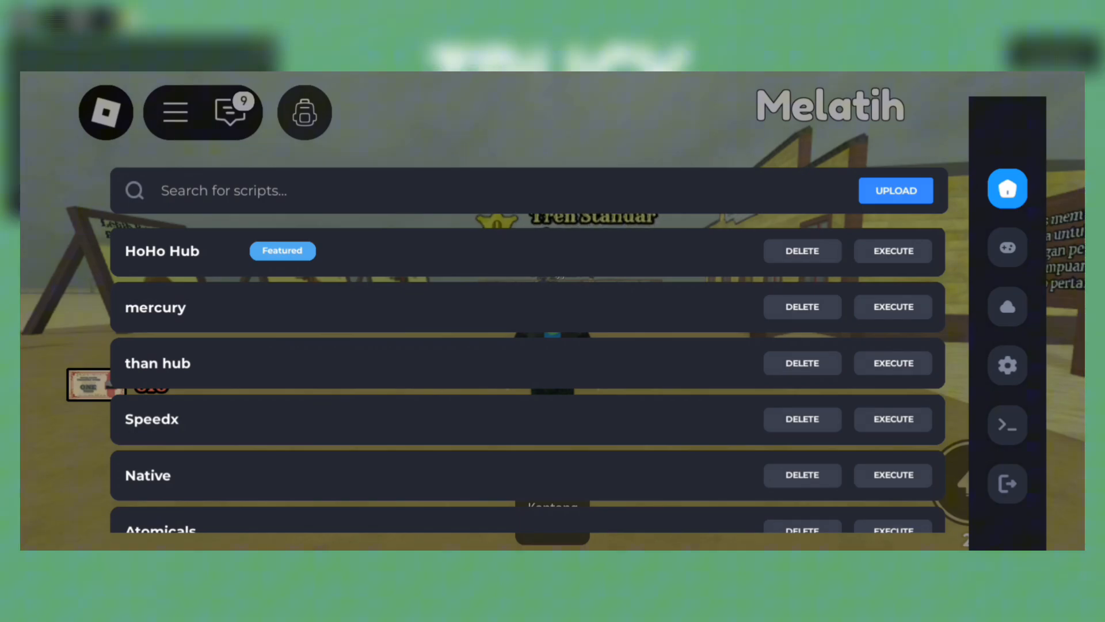
{"action": "left_click", "coordinate": [1007, 247]}
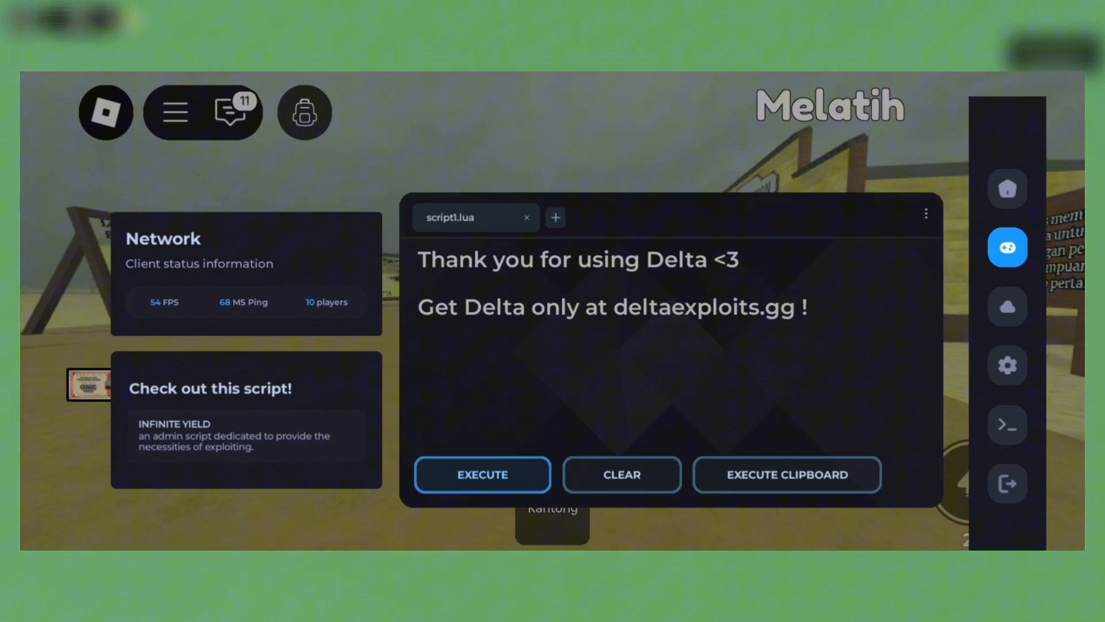
{"action": "left_click", "coordinate": [1007, 306]}
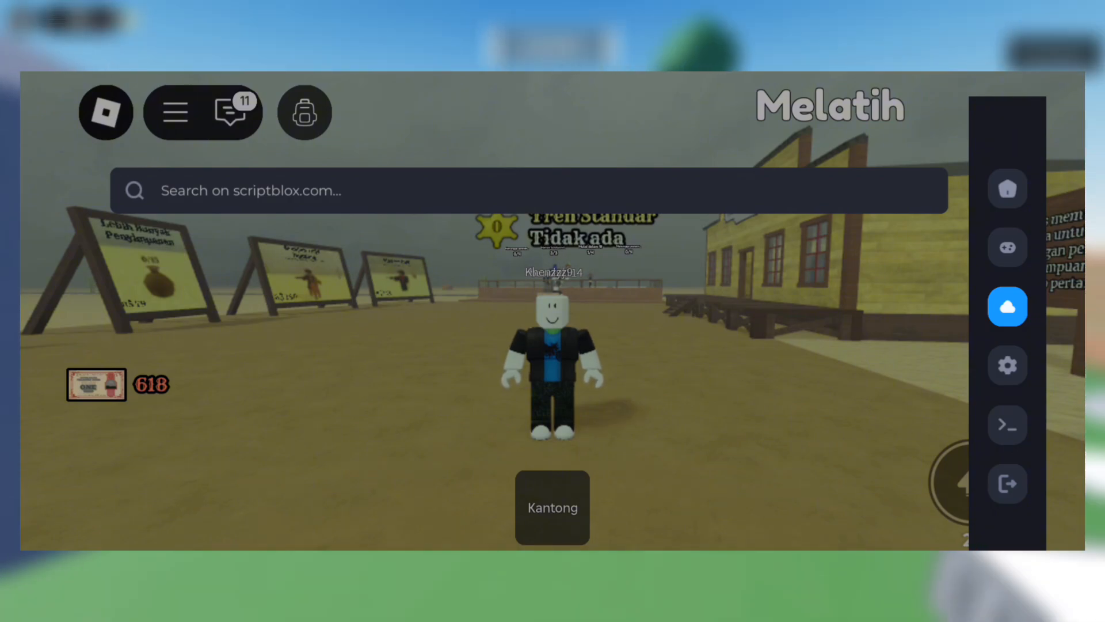
{"action": "left_click", "coordinate": [1008, 424]}
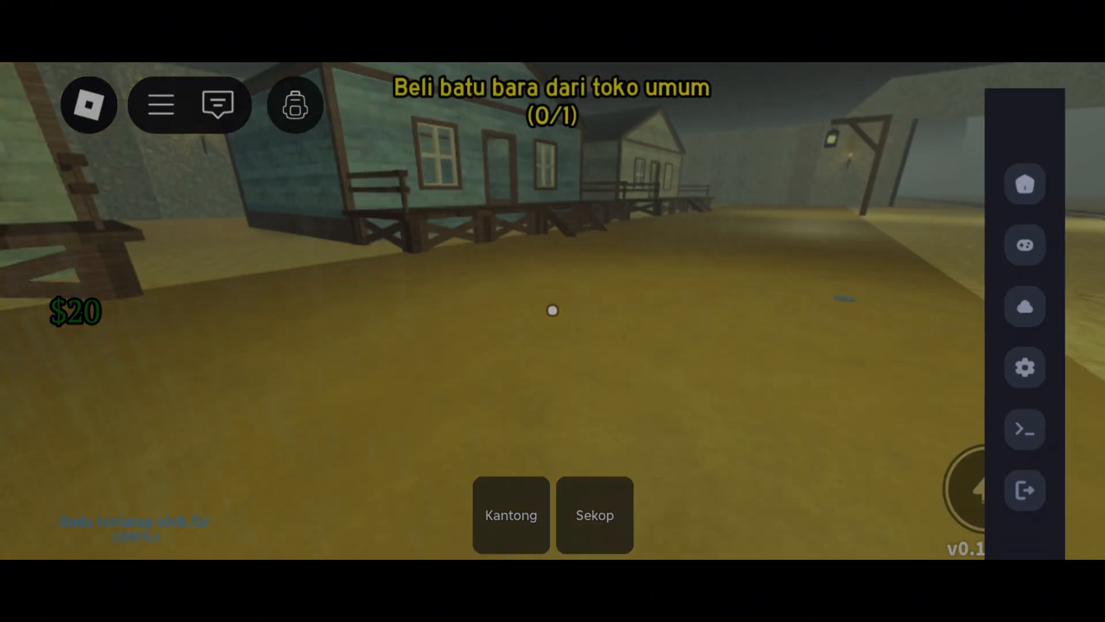
Step: Execute the NatHub script from Delta to open the NatHub Premium menu
{"action": "left_click", "coordinate": [1025, 183]}
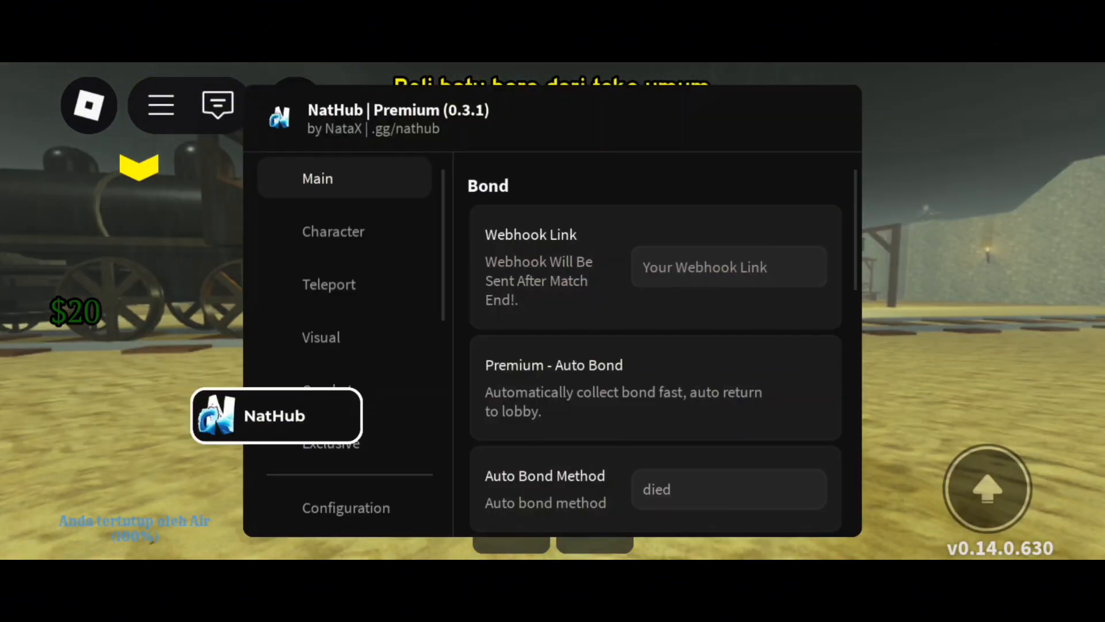
{"action": "left_click", "coordinate": [333, 231]}
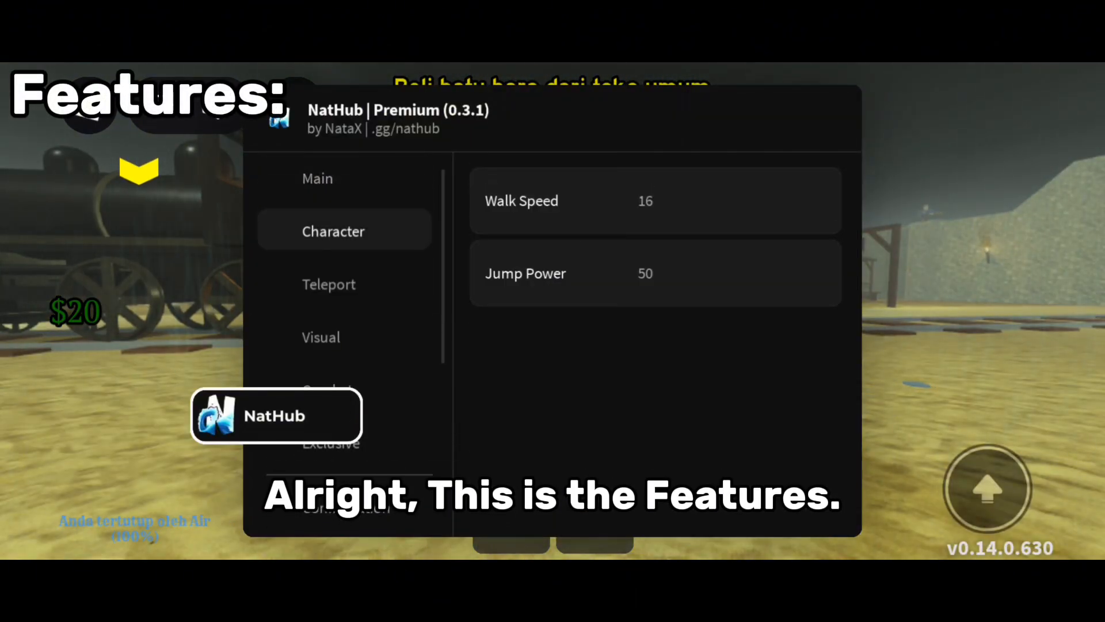
{"action": "left_click", "coordinate": [318, 178]}
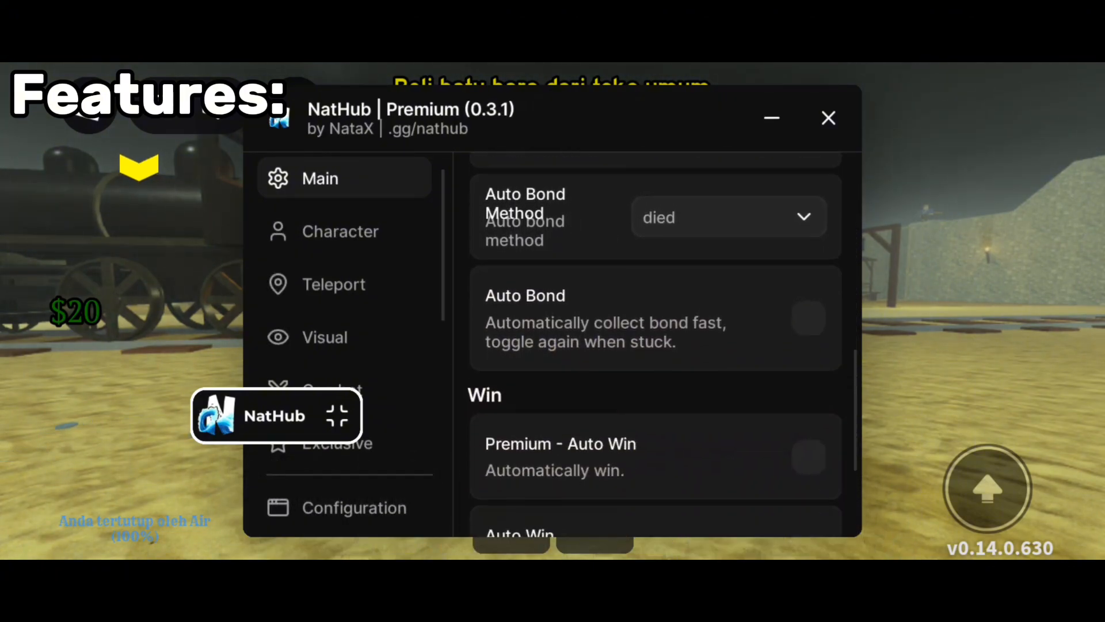
{"action": "scroll", "scroll_direction": "down", "scroll_amount": 3}
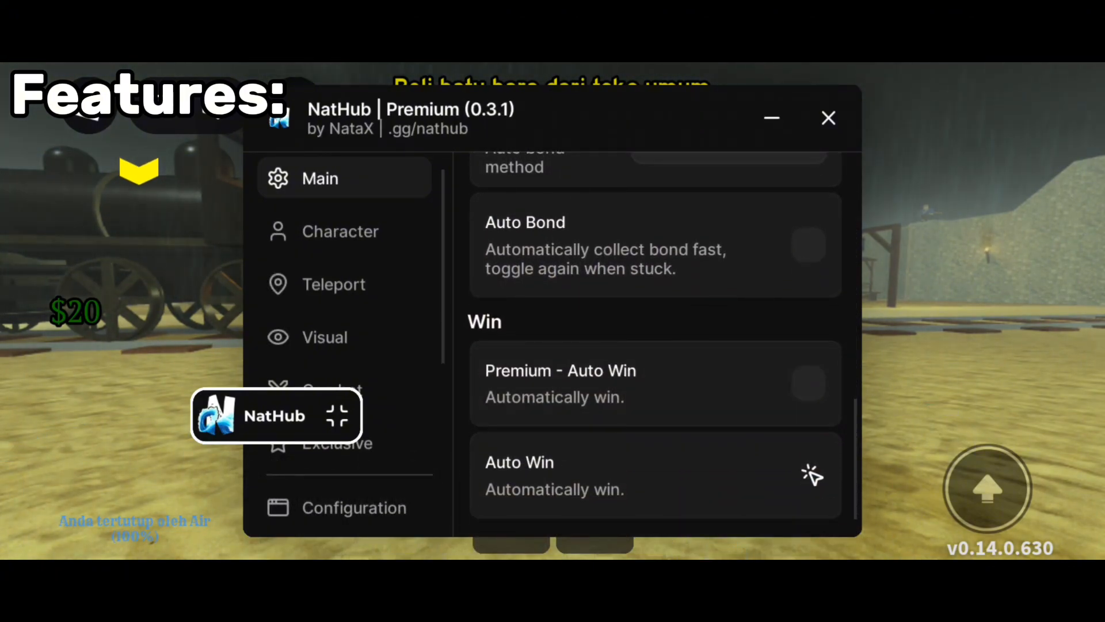
{"action": "left_click", "coordinate": [333, 284]}
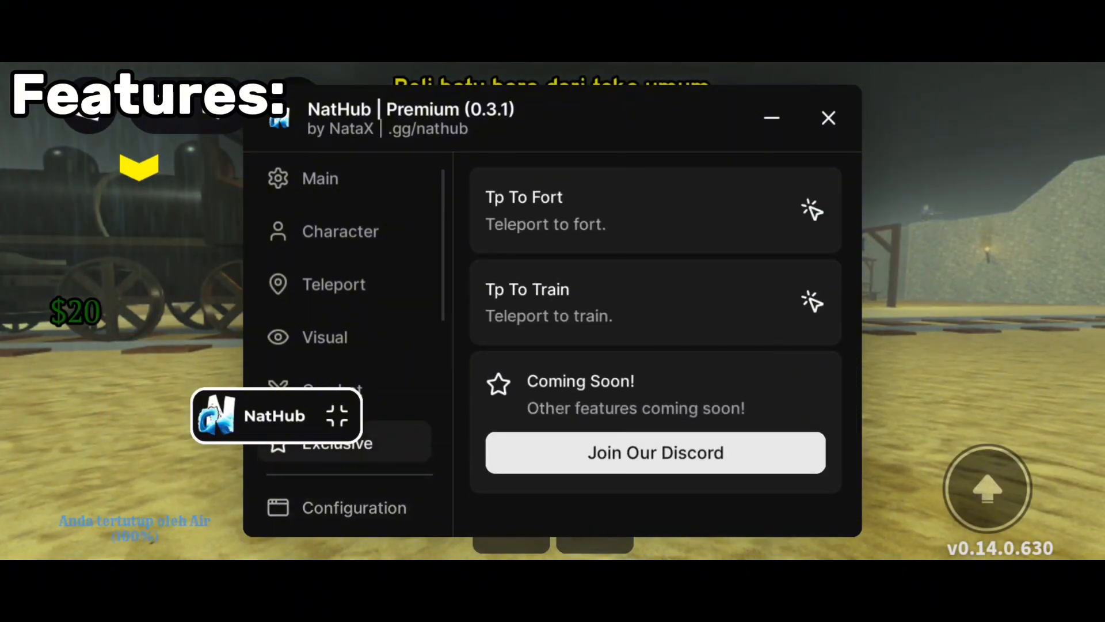
{"action": "left_click", "coordinate": [355, 508]}
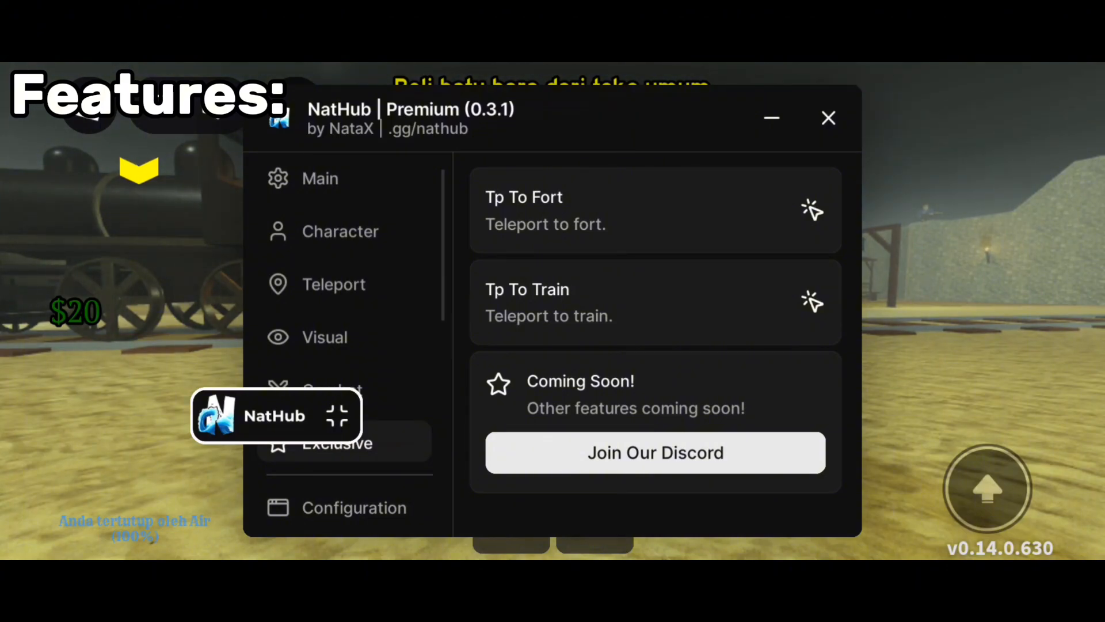
{"action": "left_click", "coordinate": [324, 337]}
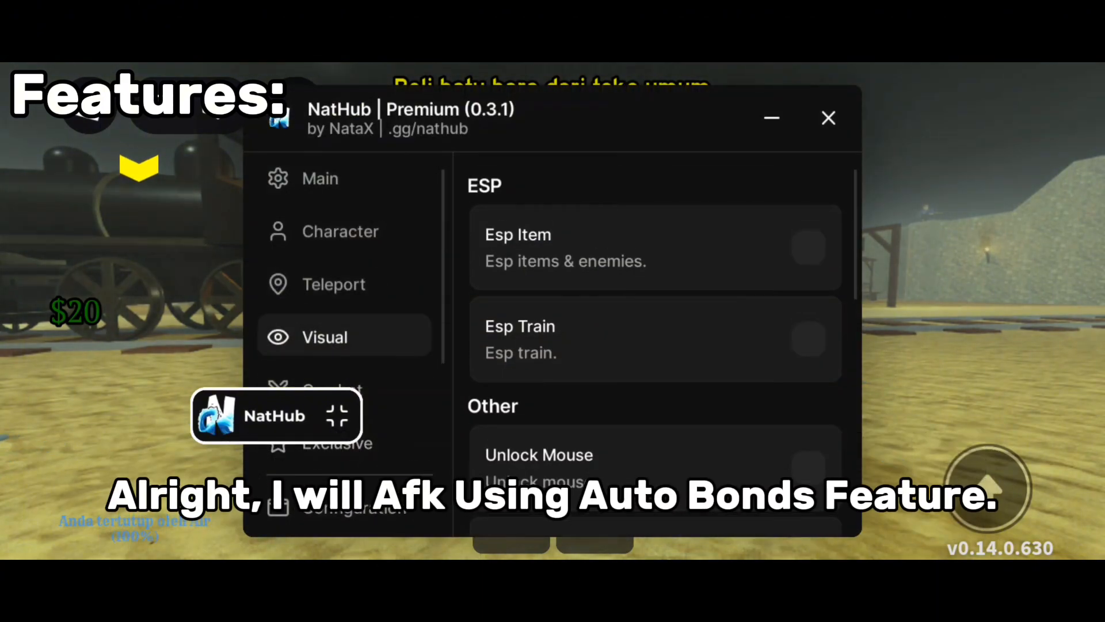
{"action": "left_click", "coordinate": [341, 231]}
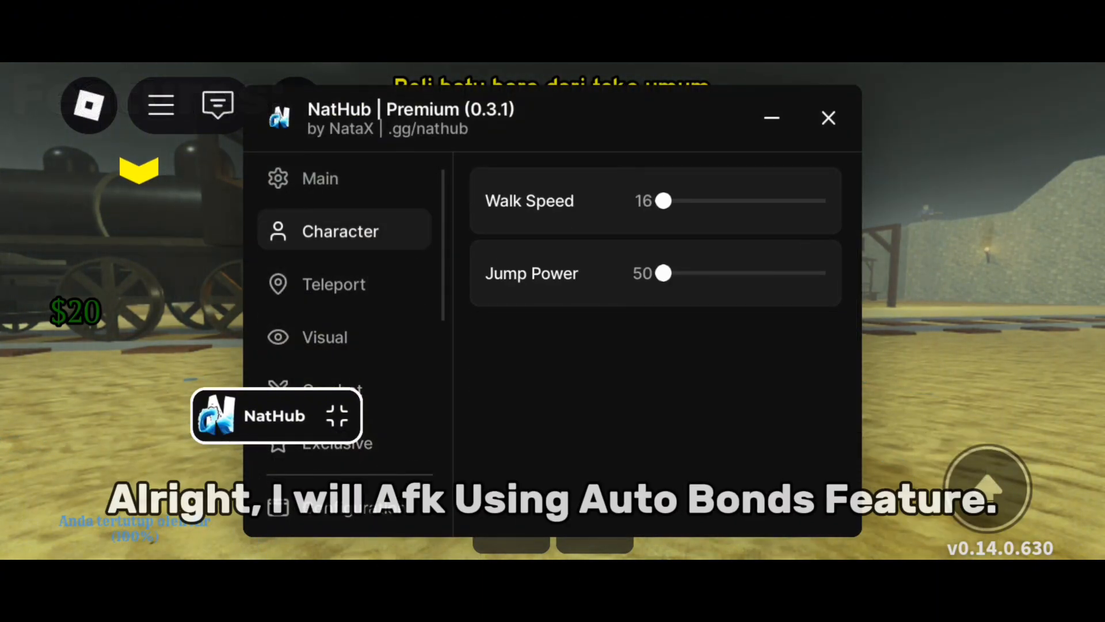
{"action": "left_click", "coordinate": [320, 178]}
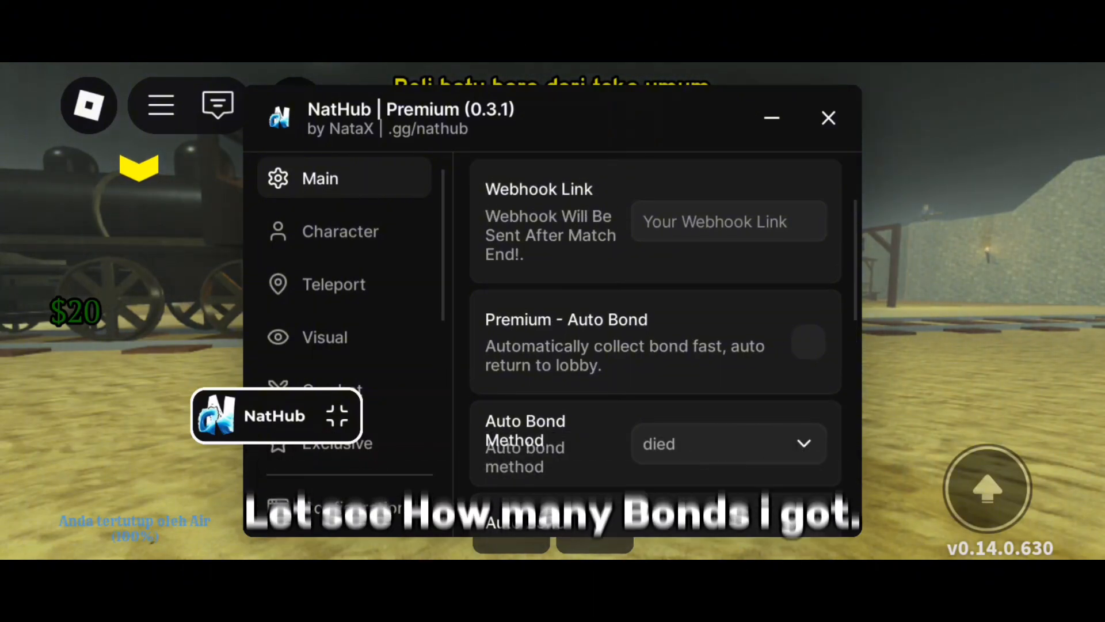